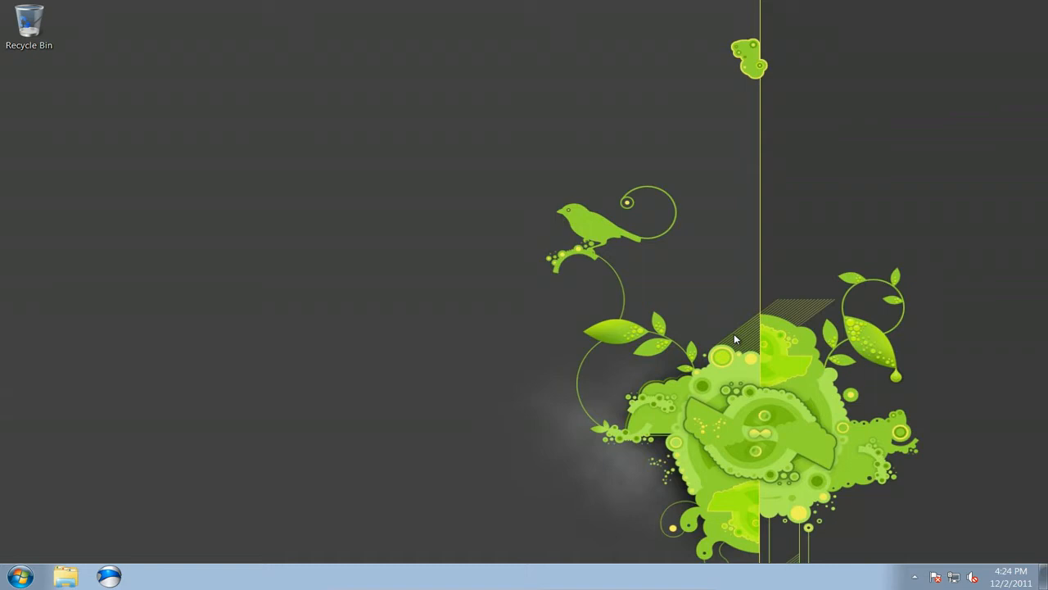
- Launch Windows Quake Console from the Start menu, then reopen the Start menu
{"action": "left_click", "coordinate": [20, 576]}
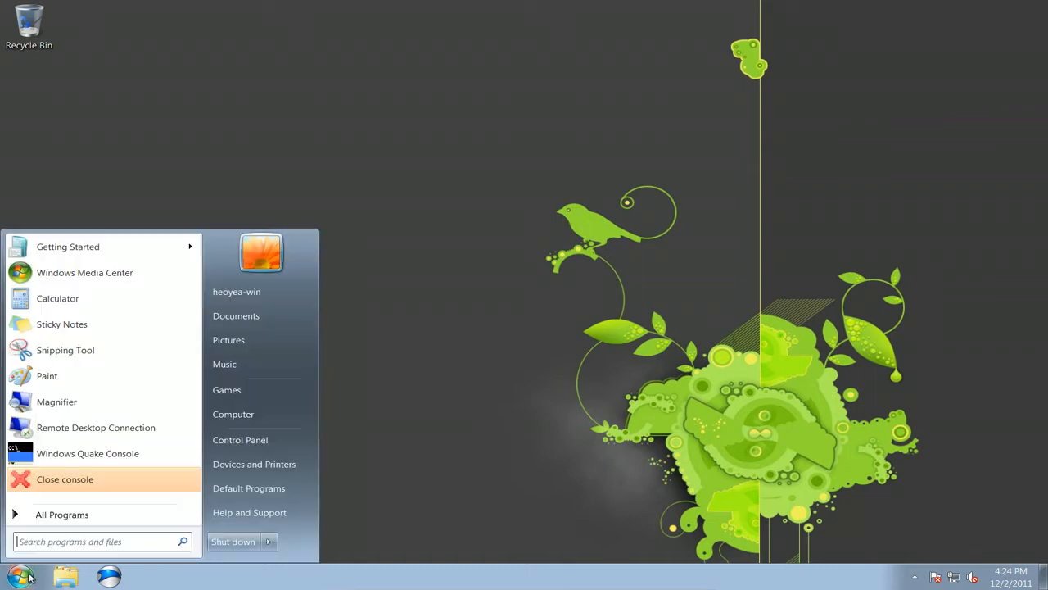
{"action": "mouse_move", "coordinate": [88, 452]}
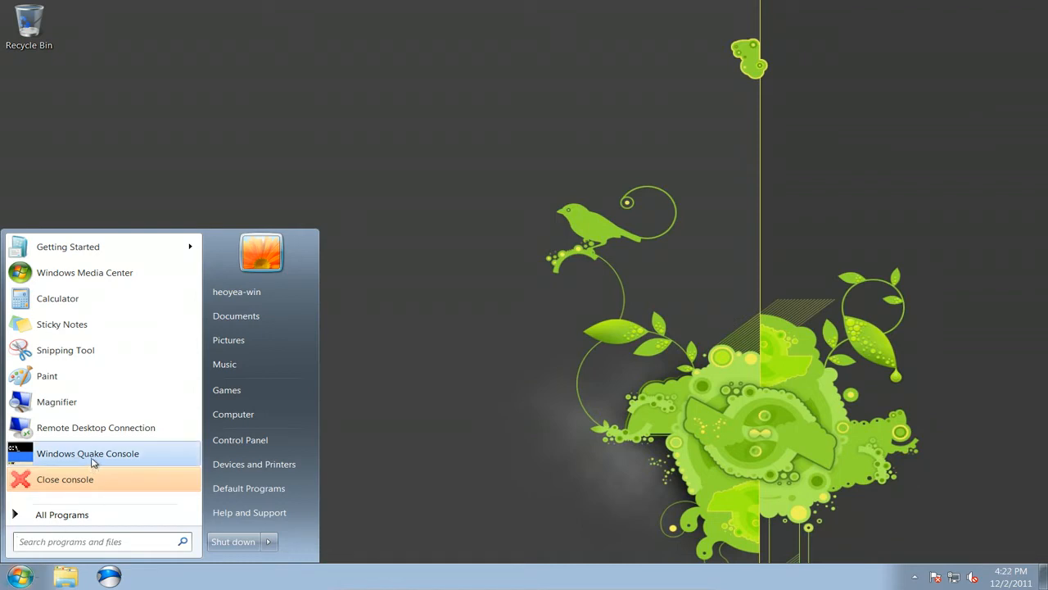
{"action": "mouse_move", "coordinate": [79, 459]}
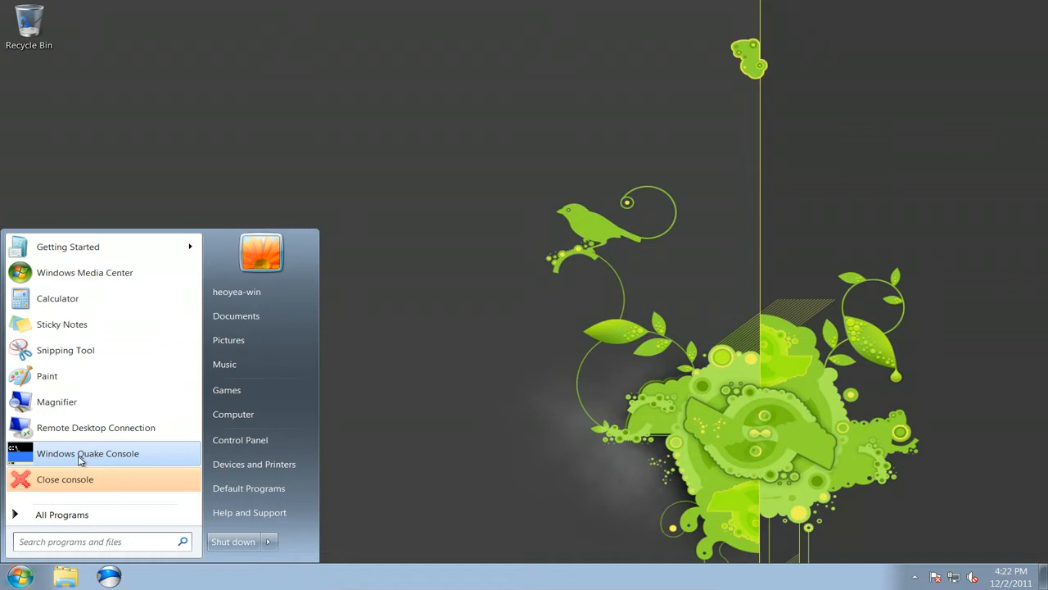
{"action": "left_click", "coordinate": [401, 370]}
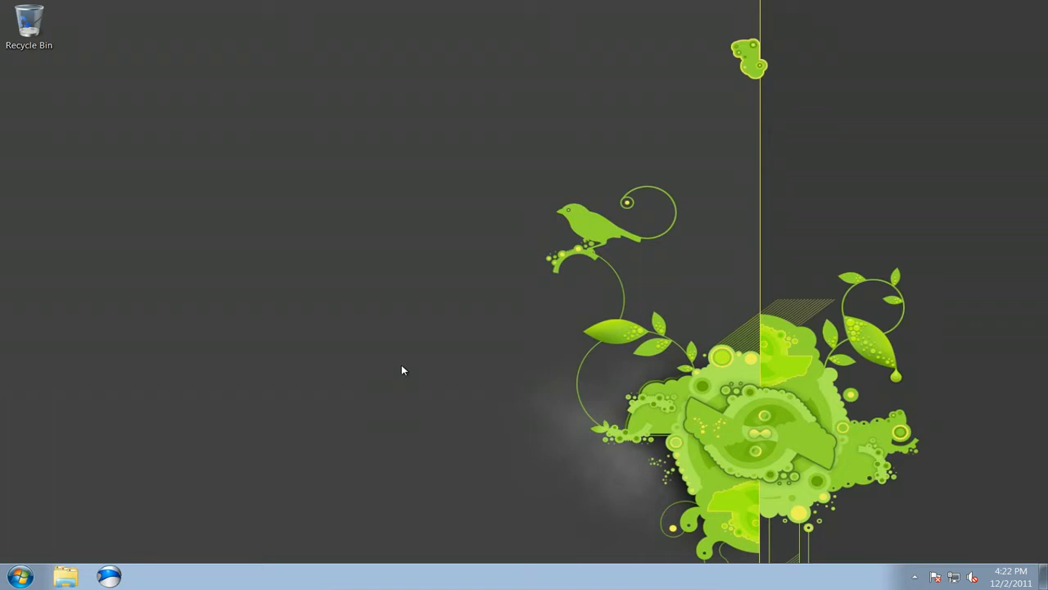
{"action": "left_click", "coordinate": [19, 575]}
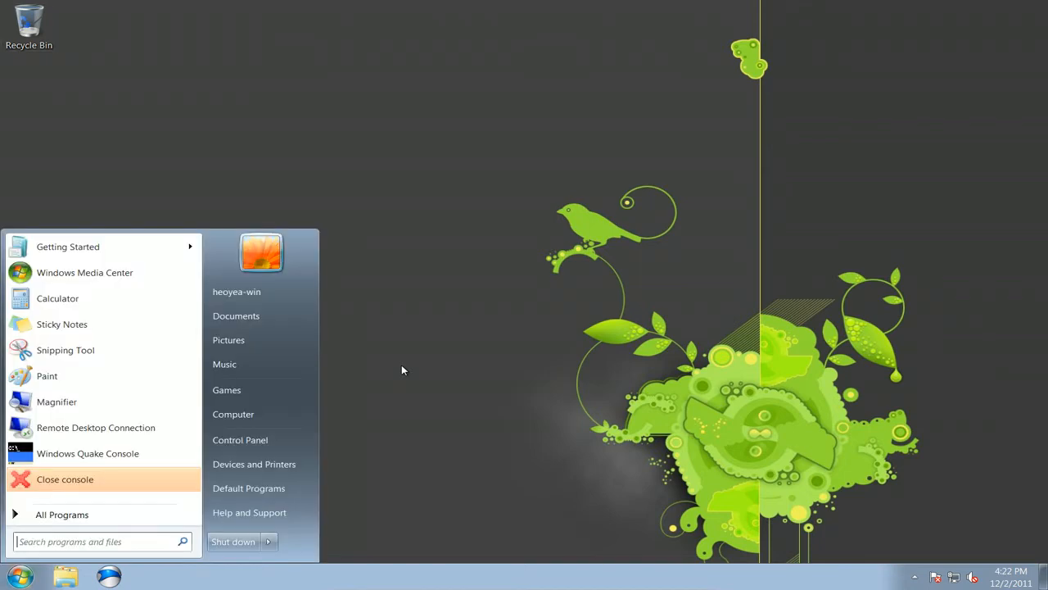
- Dismiss the Start menu and list the Windows Defender folder's files with dir
{"action": "left_click", "coordinate": [87, 453]}
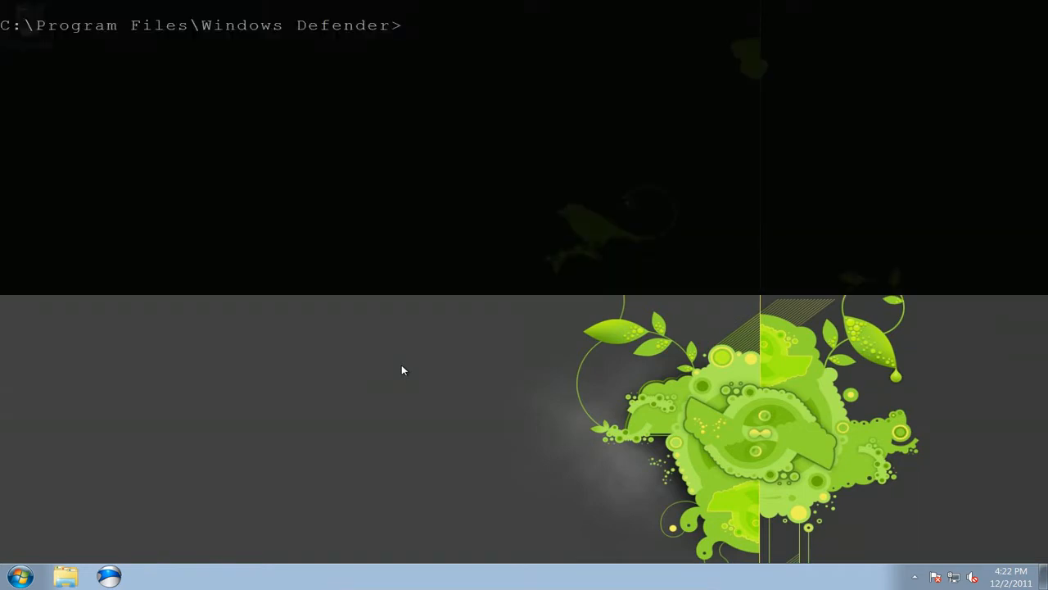
{"action": "type", "text": "di"}
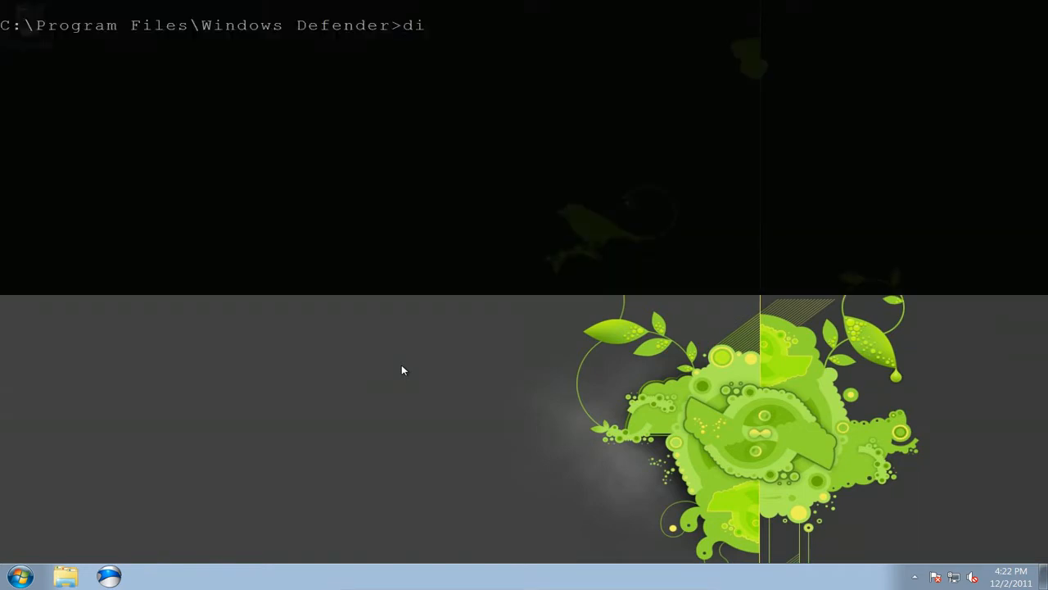
{"action": "key", "text": "Return"}
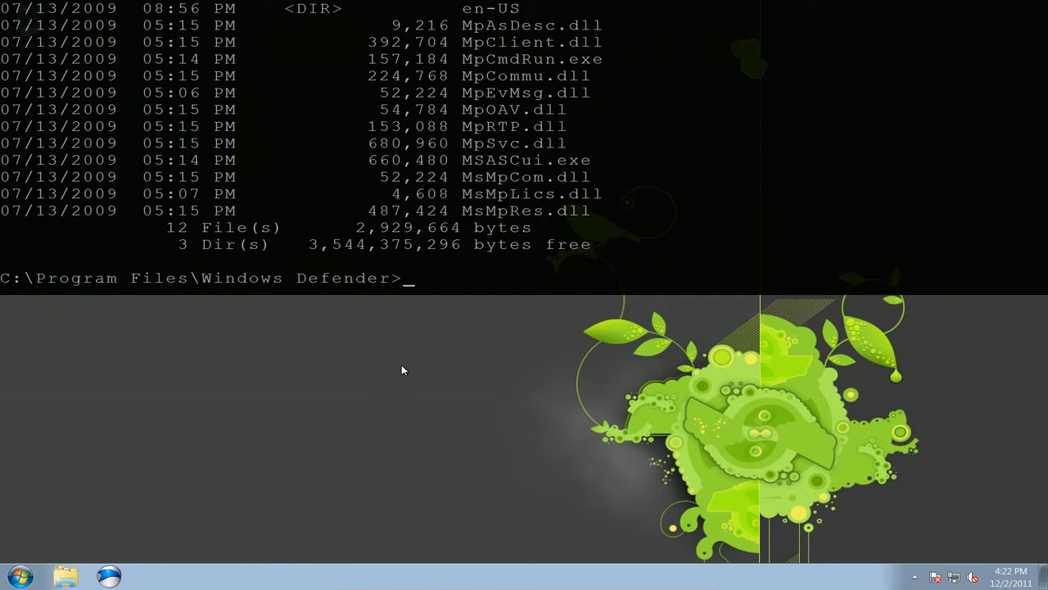
- Go up to Program Files and change into the Oracle folder
{"action": "type", "text": "cd .."}
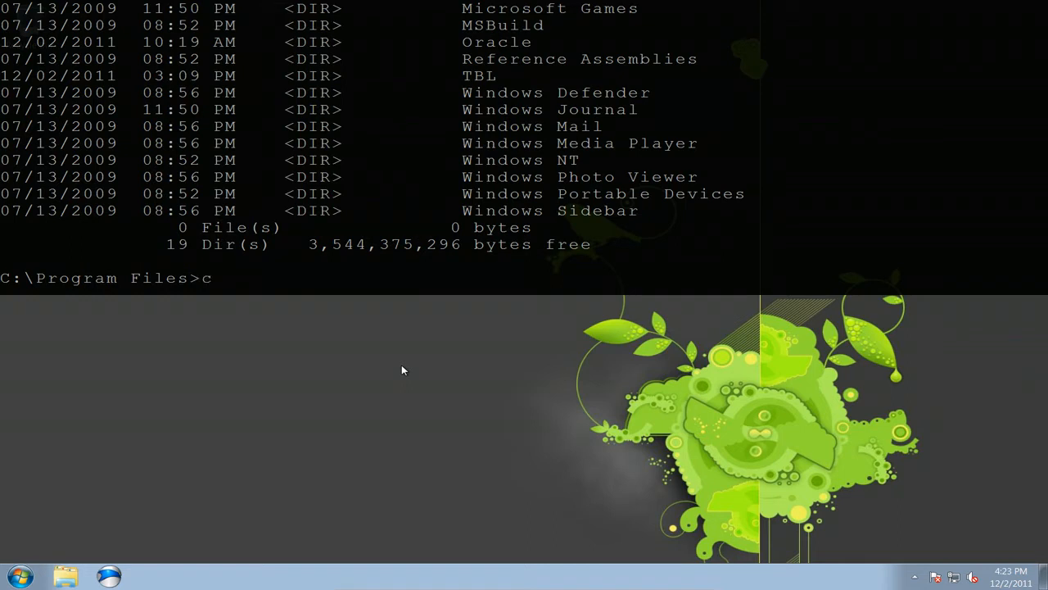
{"action": "type", "text": "d"}
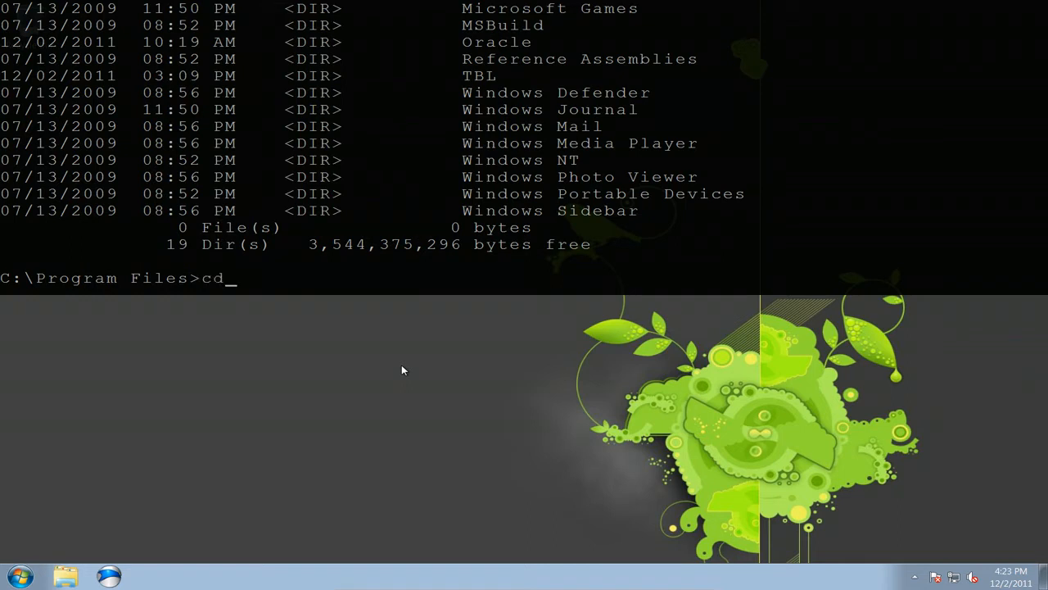
{"action": "type", "text": "Oracle"}
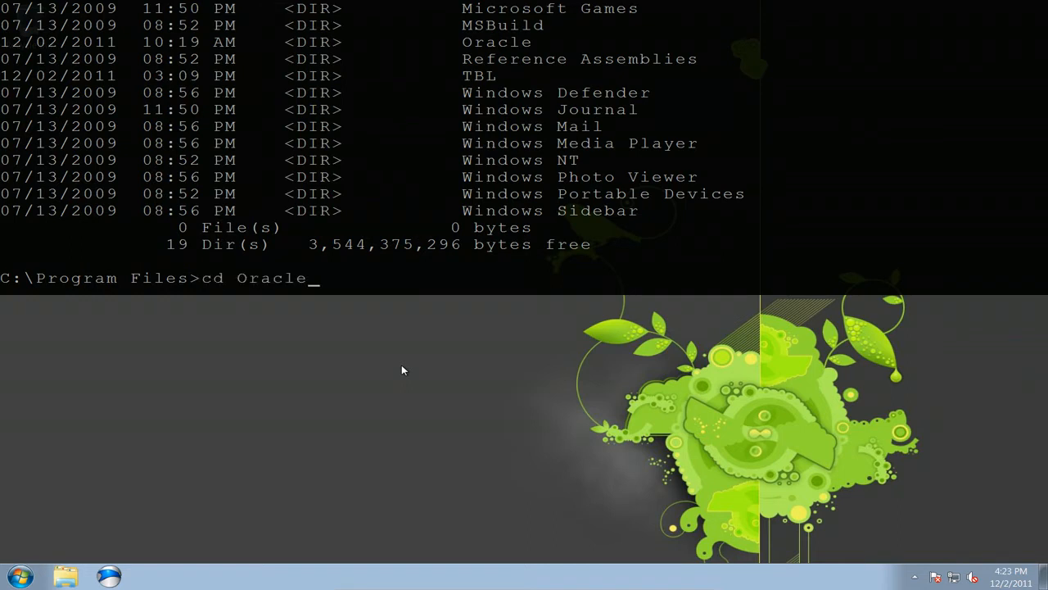
{"action": "key", "text": "Return"}
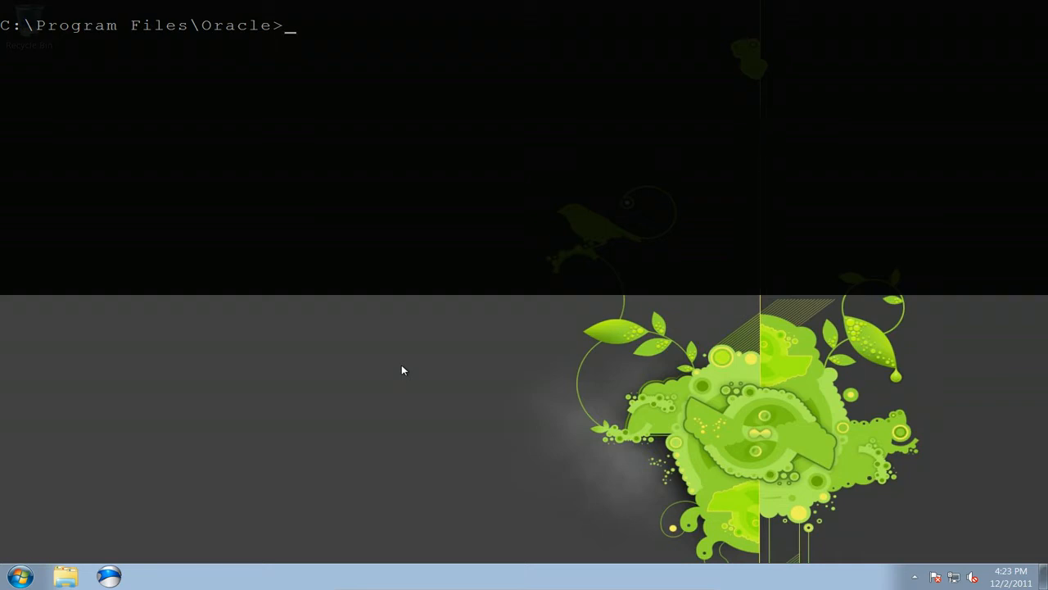
- Open Configure console from All Programs and expand the Appearence and Pallete mapping sections
{"action": "left_click", "coordinate": [20, 576]}
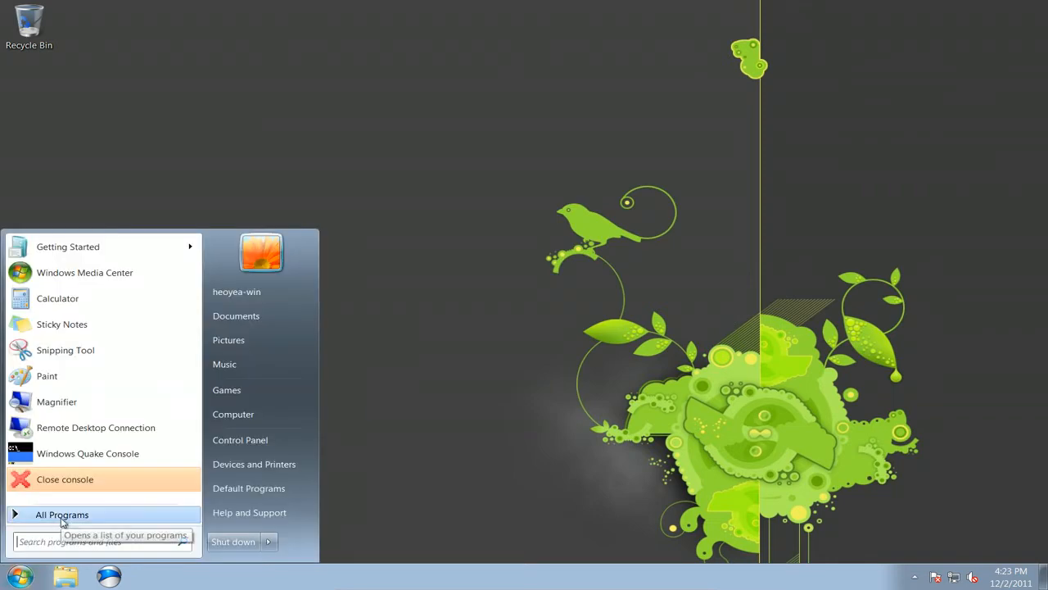
{"action": "left_click", "coordinate": [61, 514]}
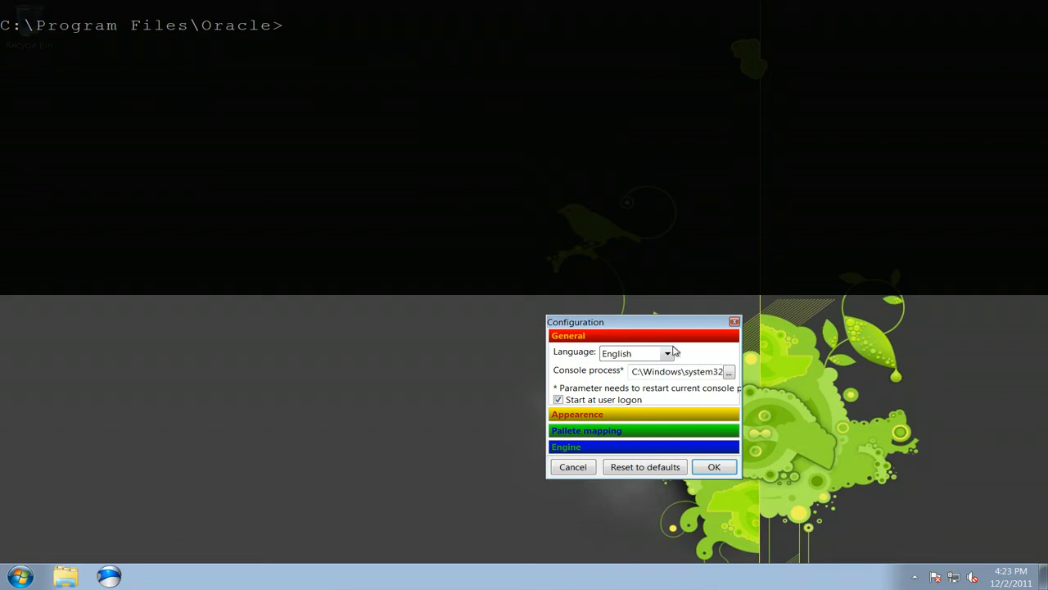
{"action": "mouse_move", "coordinate": [619, 409]}
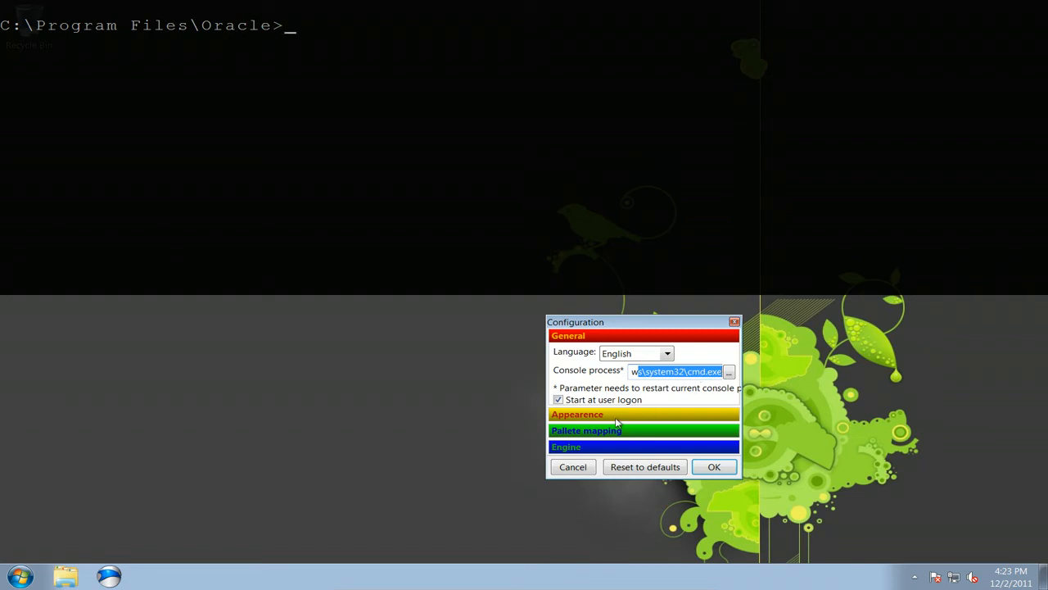
{"action": "left_click", "coordinate": [577, 414]}
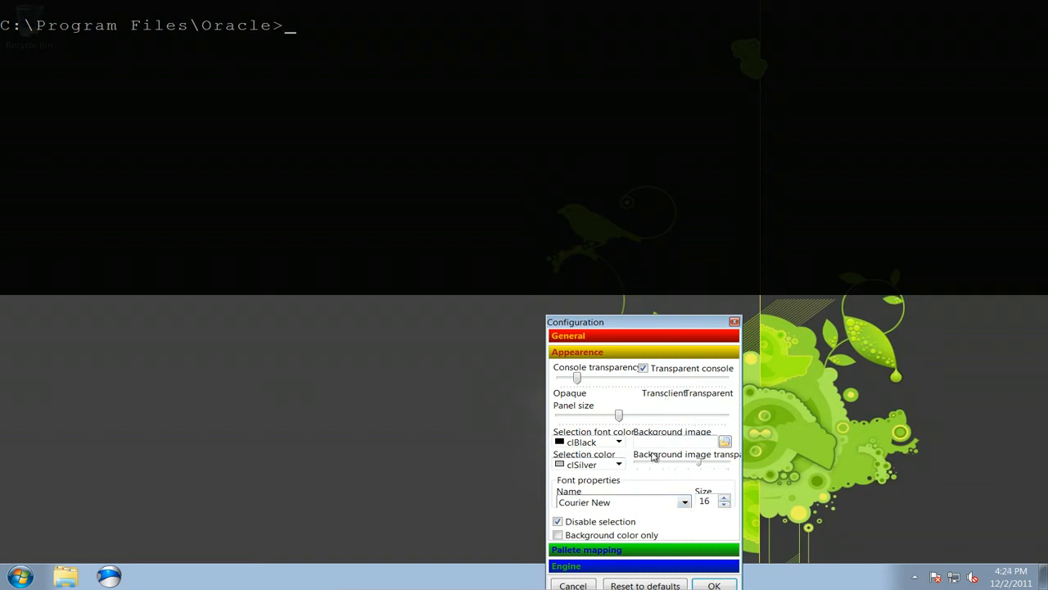
{"action": "mouse_move", "coordinate": [682, 463]}
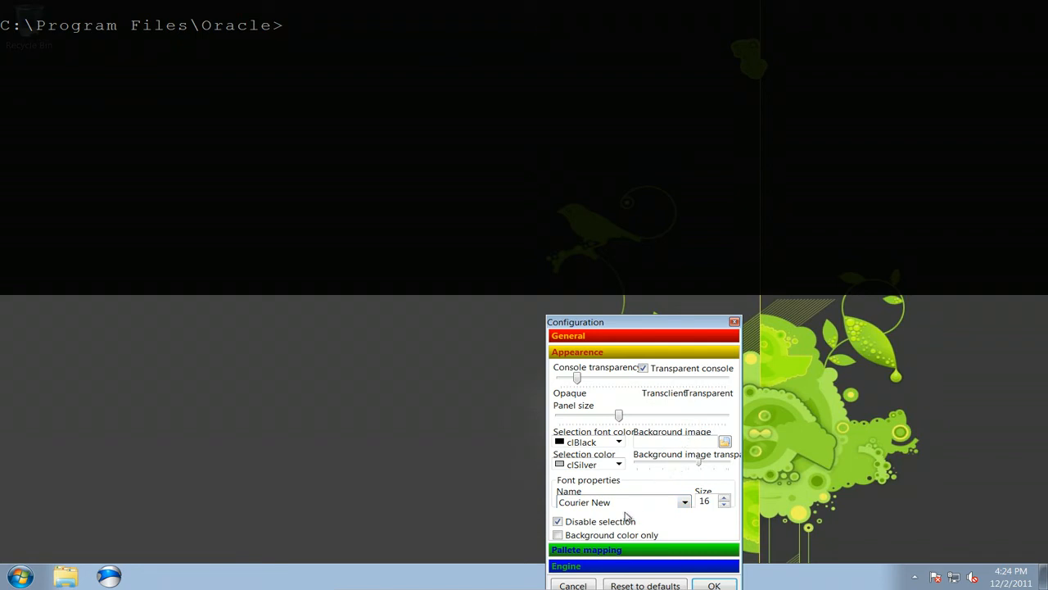
{"action": "left_click", "coordinate": [643, 550]}
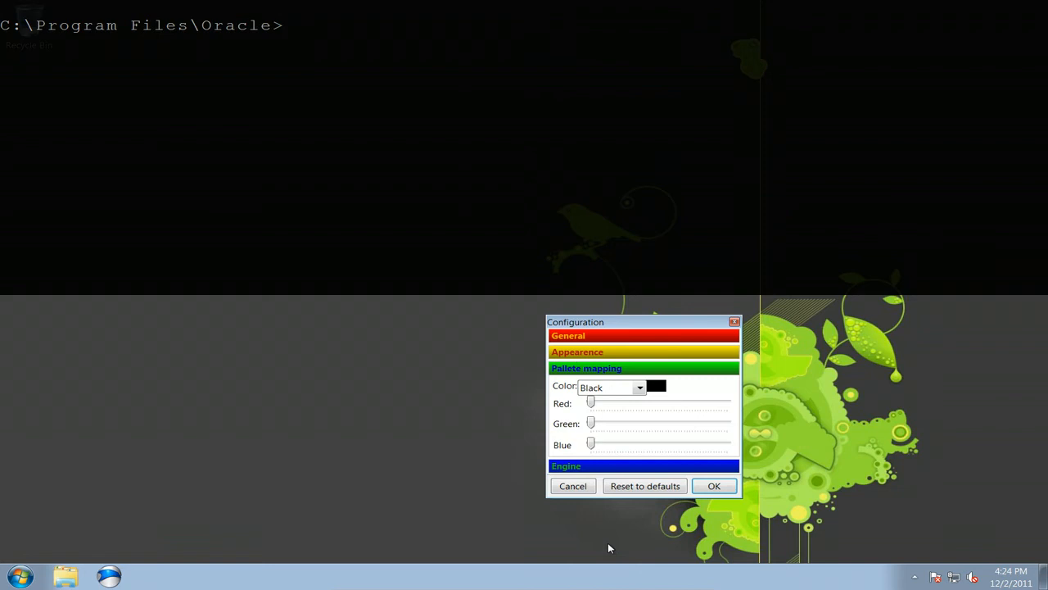
{"action": "mouse_move", "coordinate": [684, 417]}
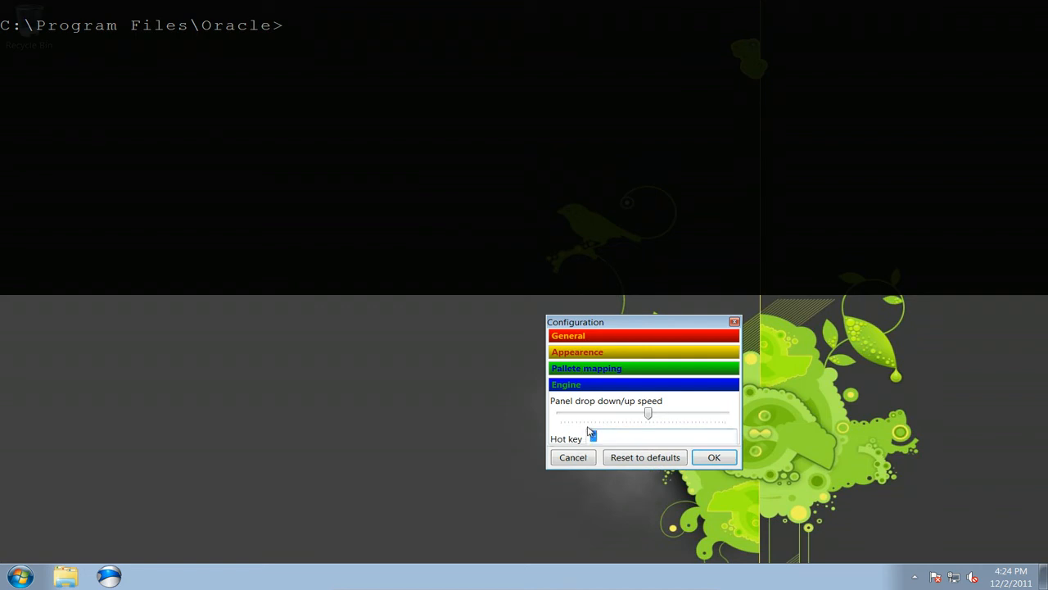
- Set the Engine section's toggle hot key field to Ctrl + Alt + H
{"action": "type", "text": "Win + ~"}
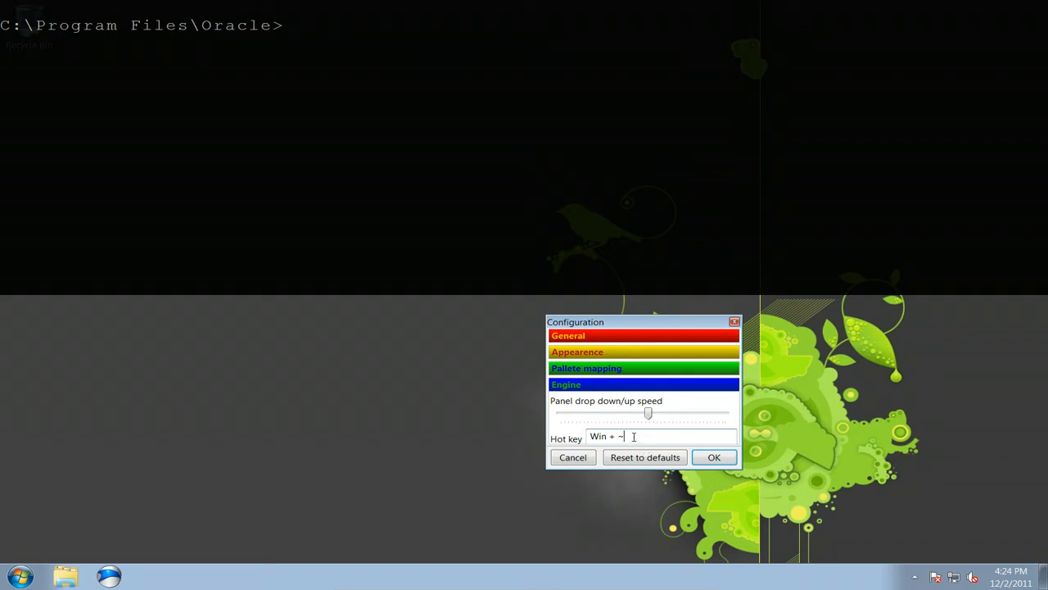
{"action": "type", "text": "Ctrl + F"}
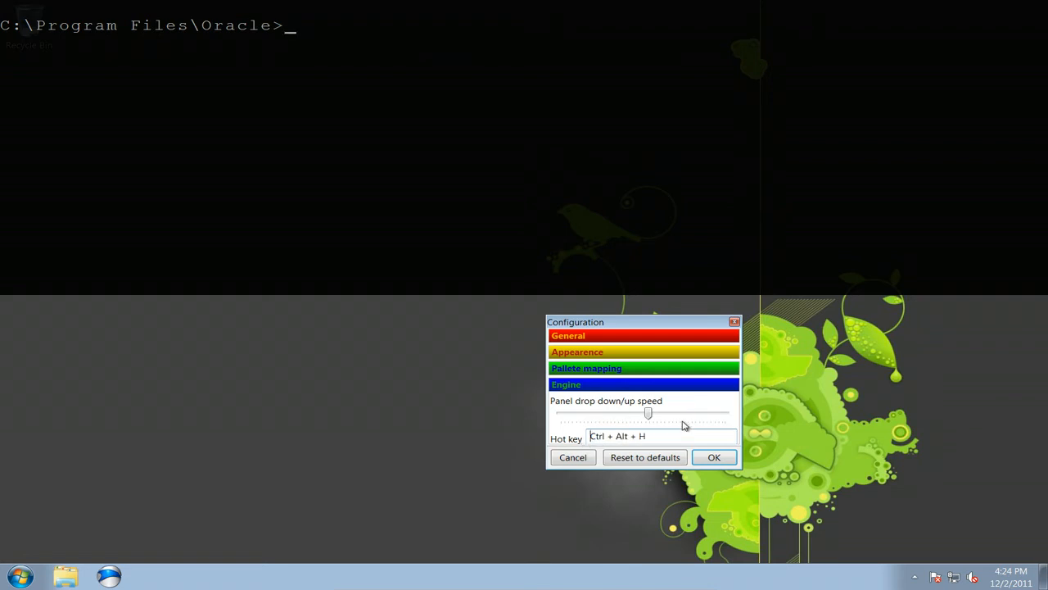
{"action": "mouse_move", "coordinate": [614, 410]}
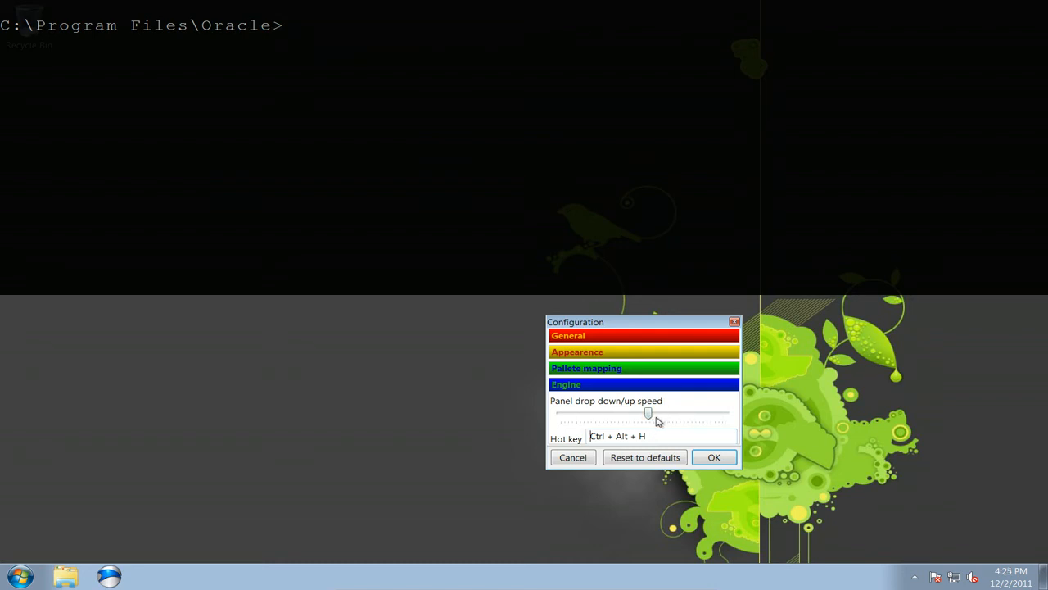
{"action": "mouse_move", "coordinate": [383, 192]}
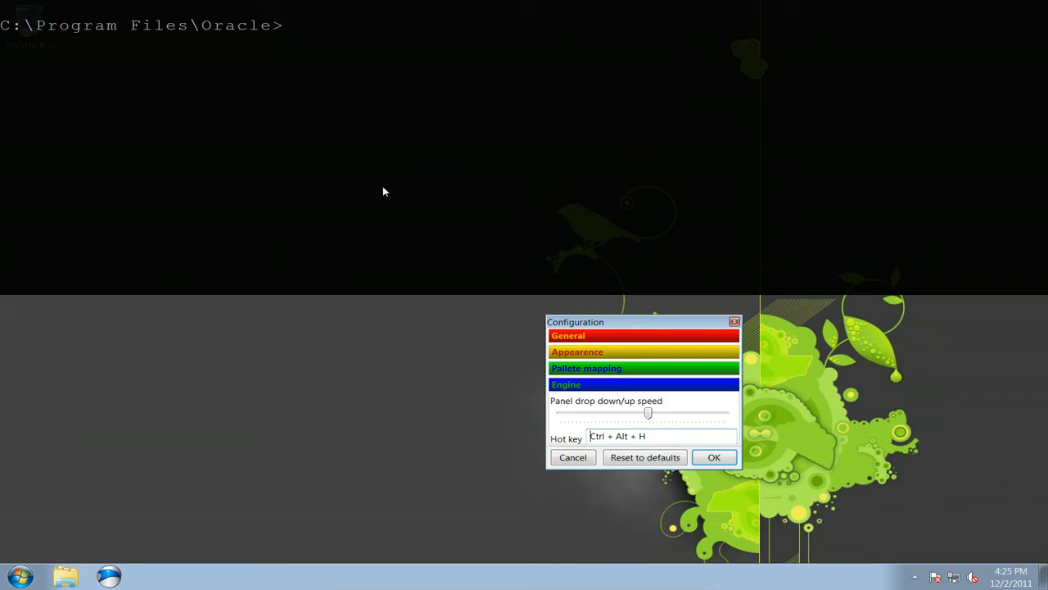
{"action": "mouse_move", "coordinate": [344, 357]}
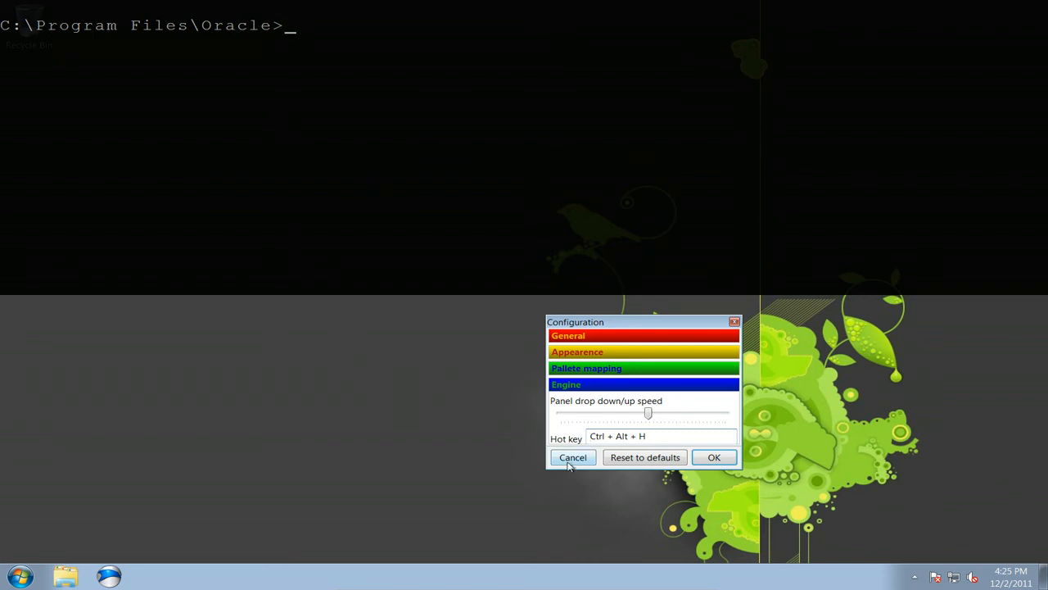
- Cancel the configuration window, browse the Start menu, then close it
{"action": "left_click", "coordinate": [573, 457]}
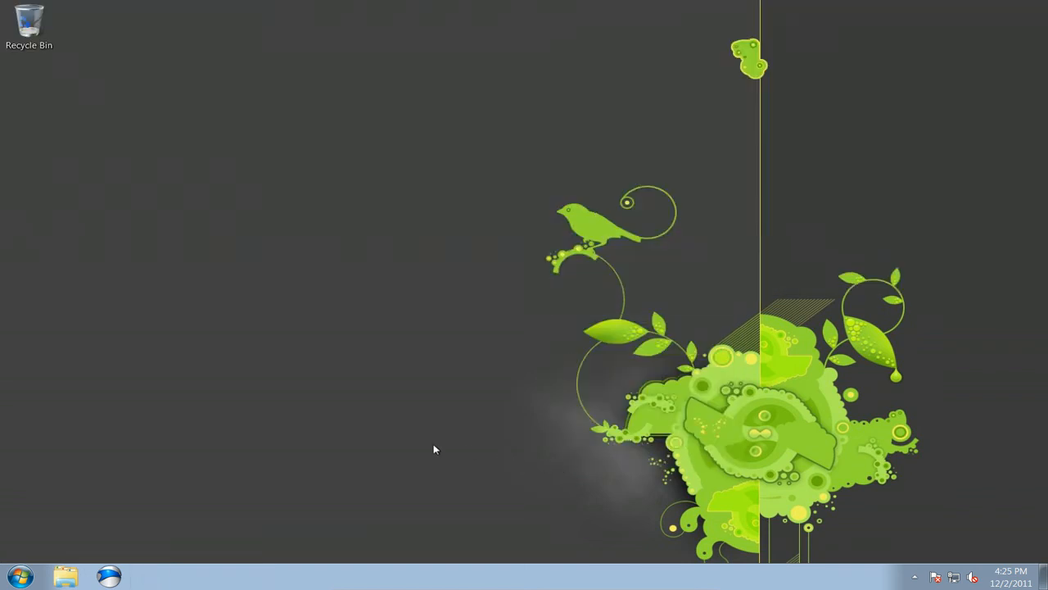
{"action": "left_click", "coordinate": [19, 576]}
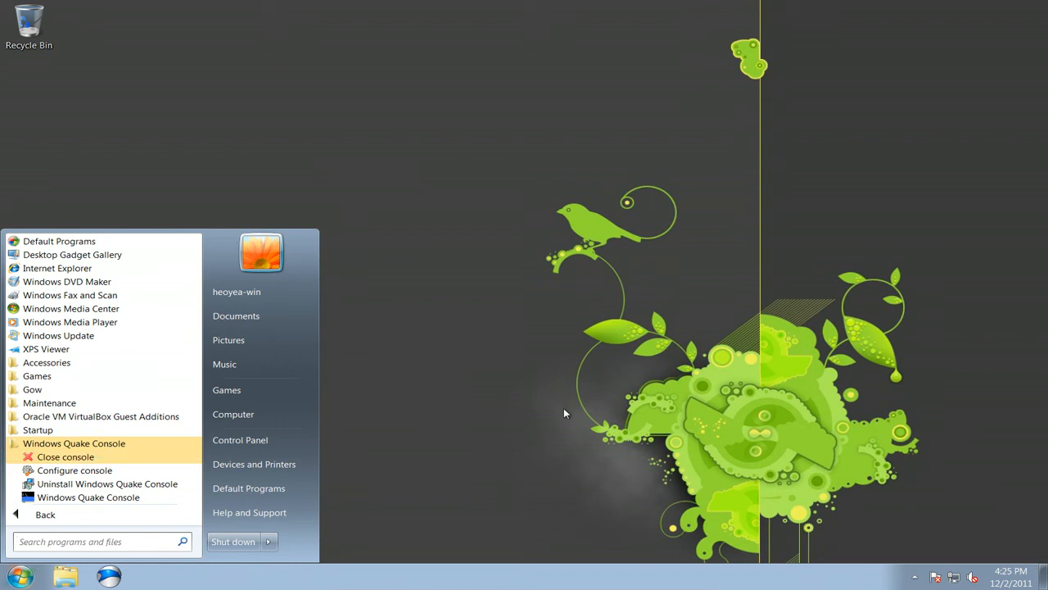
{"action": "mouse_move", "coordinate": [86, 467]}
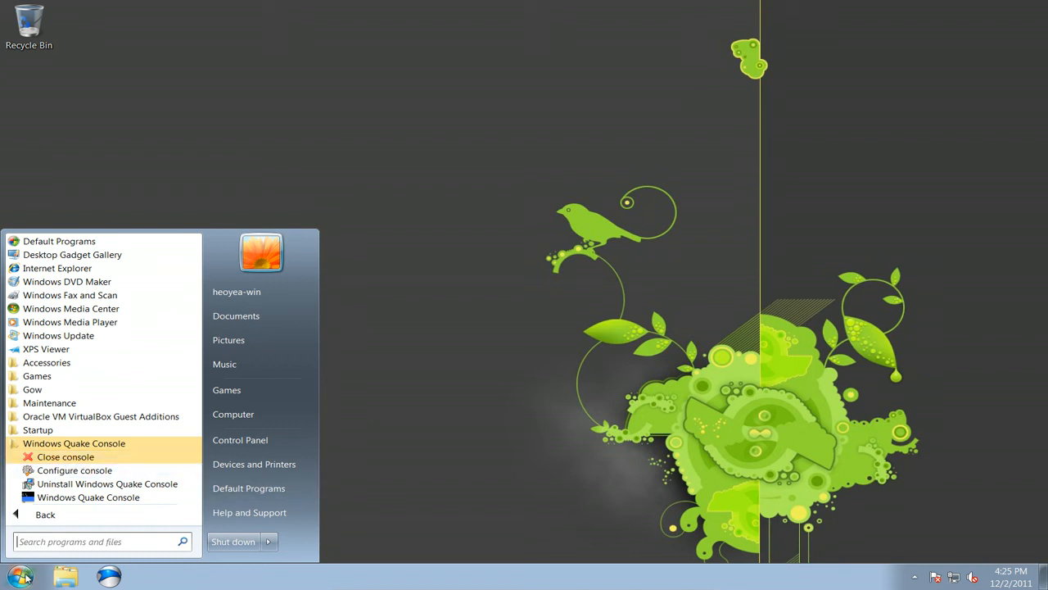
{"action": "left_click", "coordinate": [74, 443]}
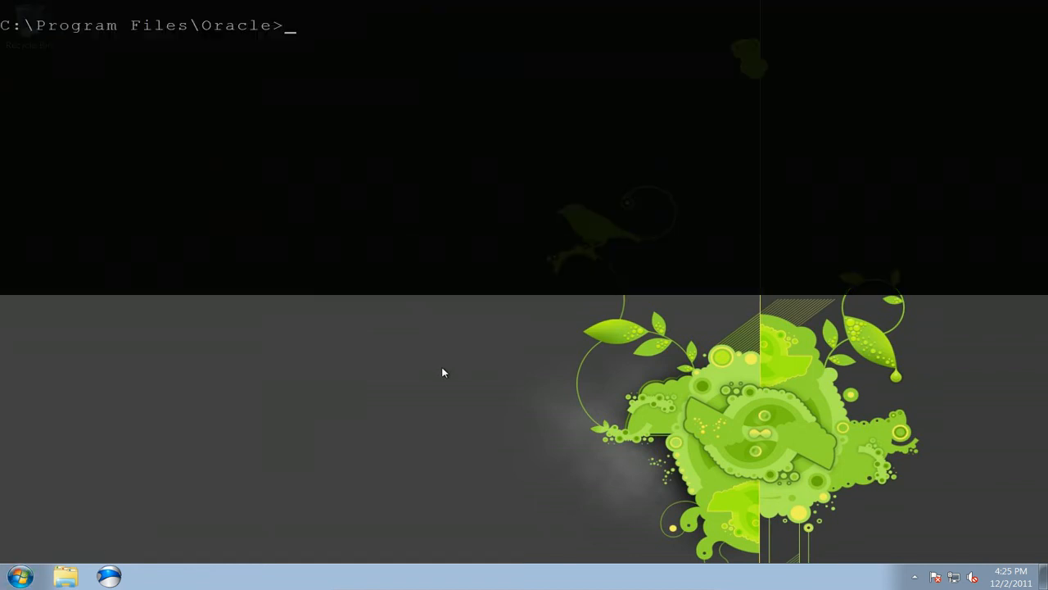
{"action": "mouse_move", "coordinate": [455, 370]}
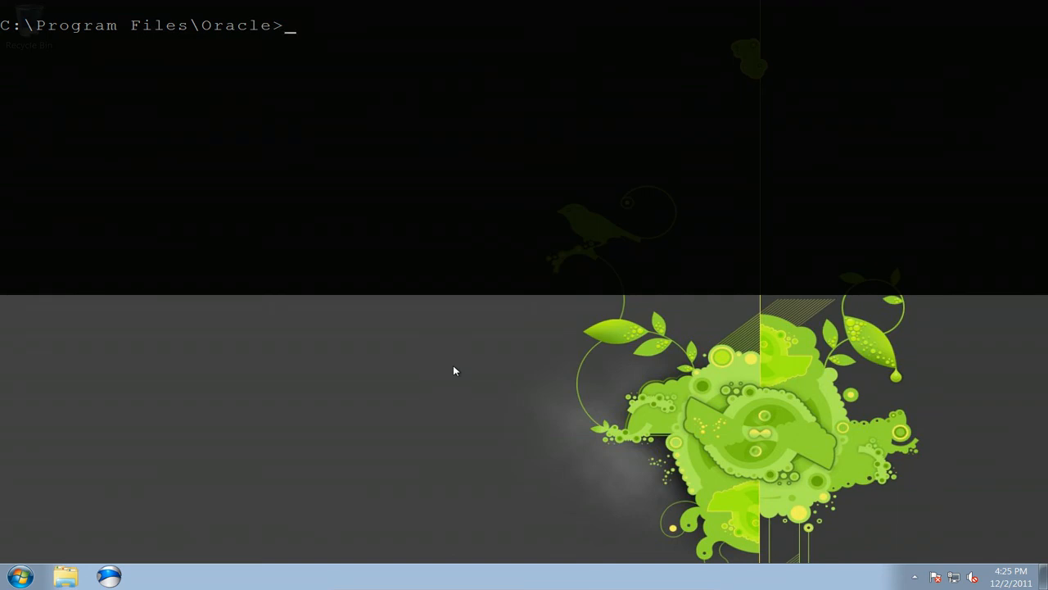